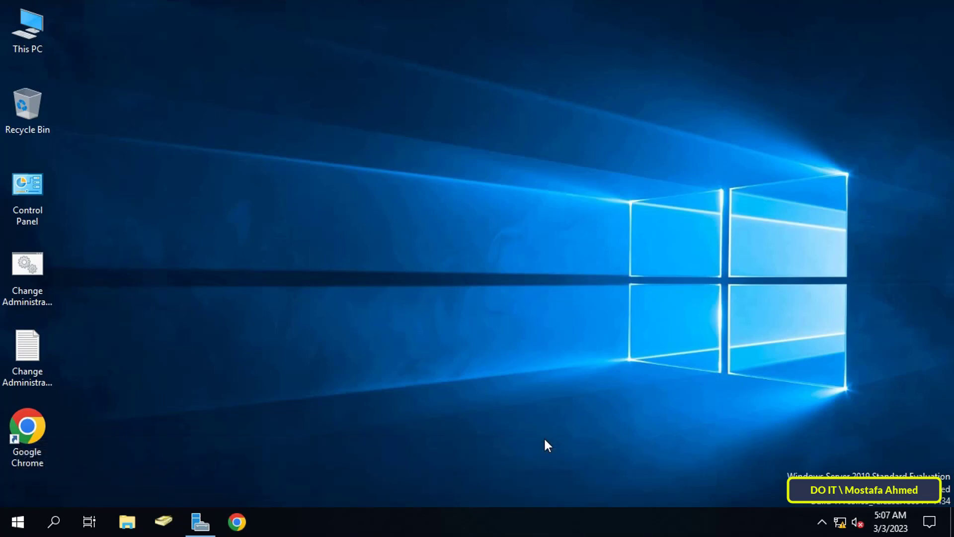
pyautogui.moveTo(467, 447)
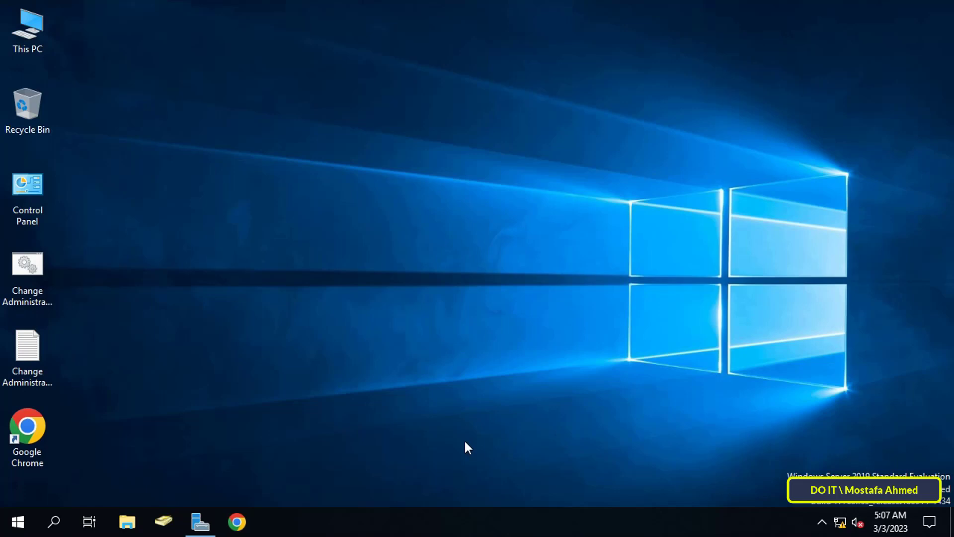
# Open Server Manager and show its Tools list of administrative tools
pyautogui.click(200, 521)
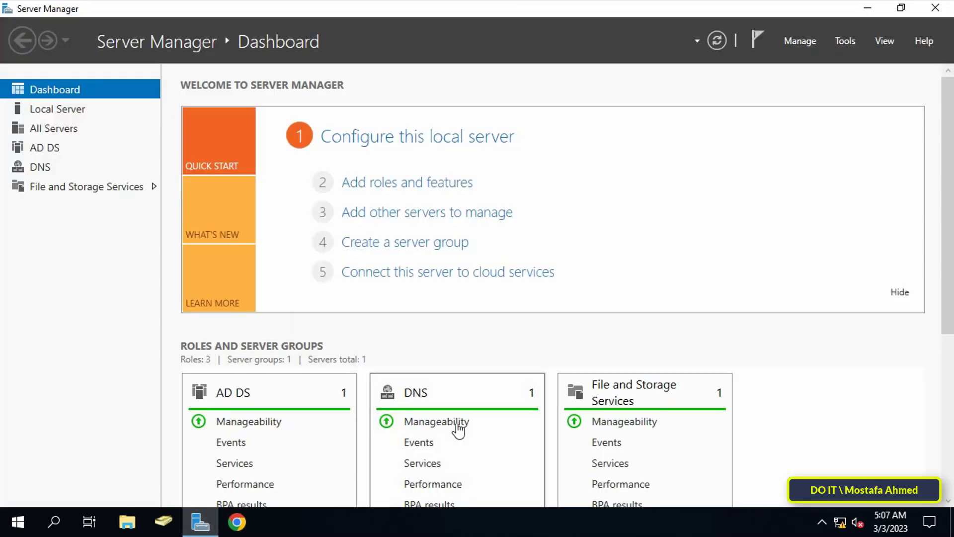
pyautogui.moveTo(844, 53)
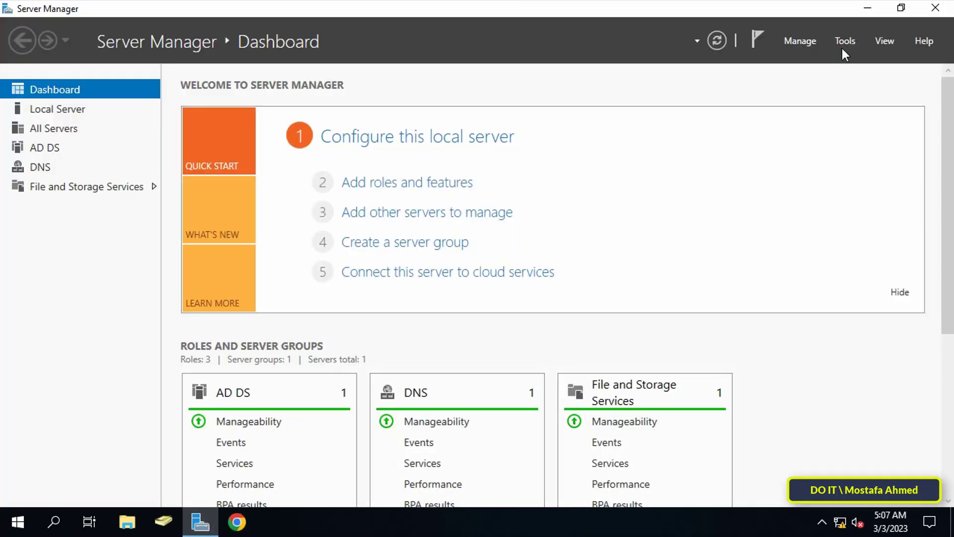
pyautogui.click(845, 41)
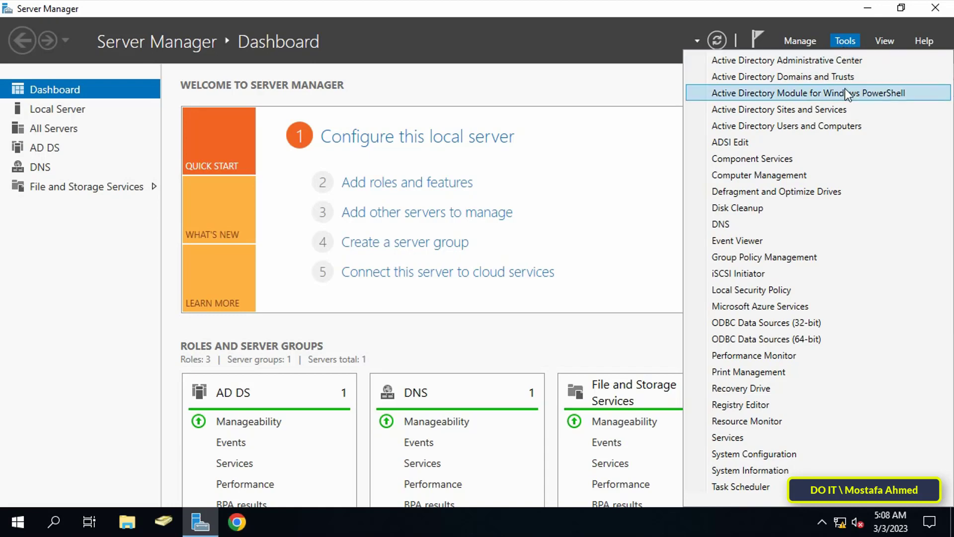
pyautogui.moveTo(846, 257)
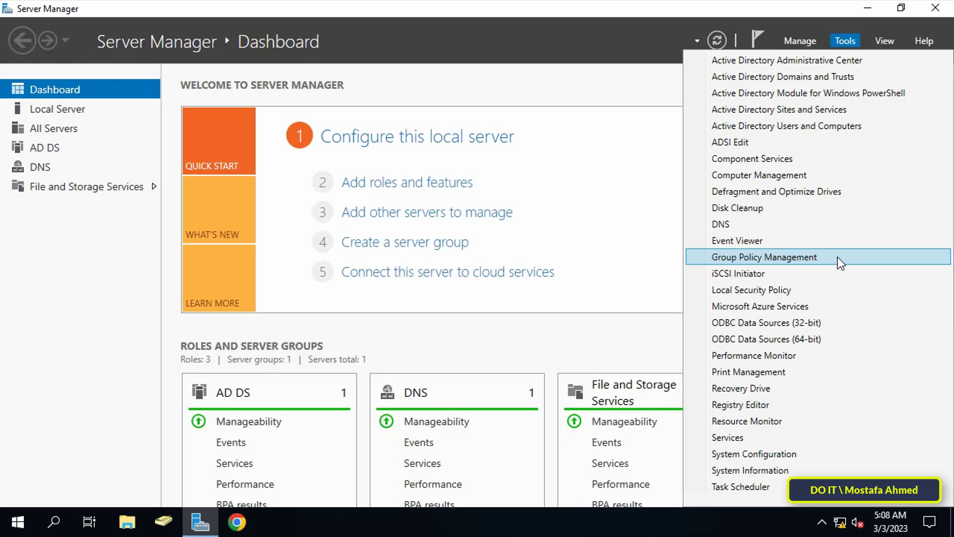
# Launch Group Policy Management and expand the DOIT.LOCAL domain to its Group Policy Objects
pyautogui.click(765, 256)
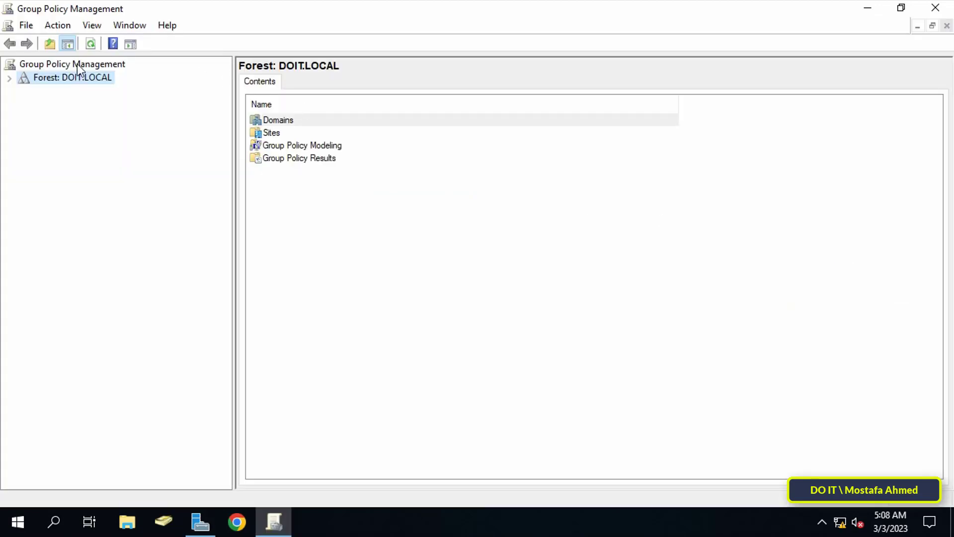
pyautogui.click(23, 91)
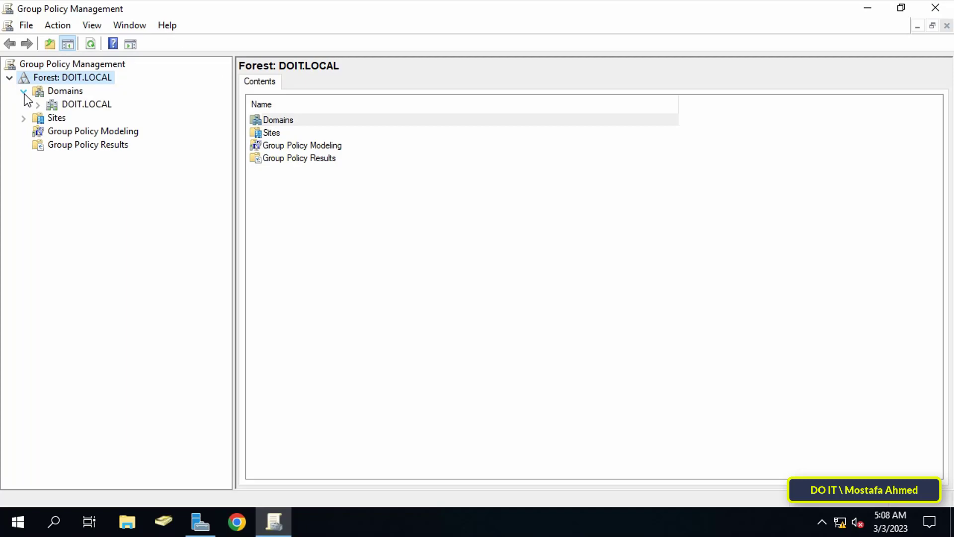
pyautogui.click(87, 103)
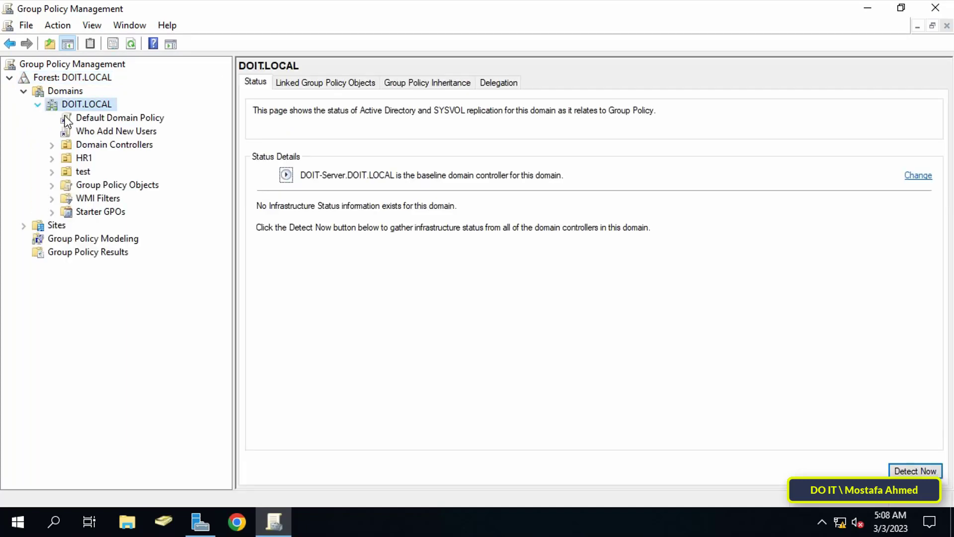
pyautogui.click(118, 184)
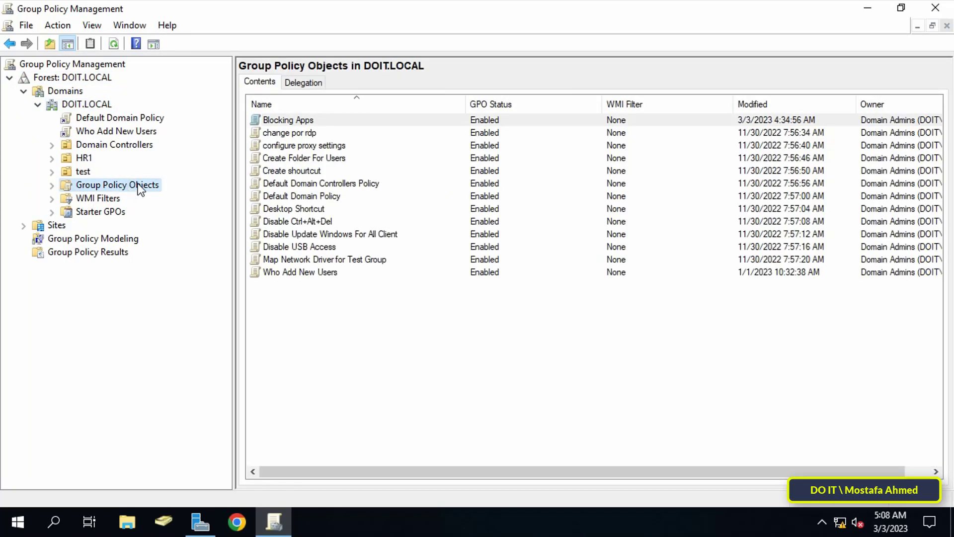
pyautogui.moveTo(209, 197)
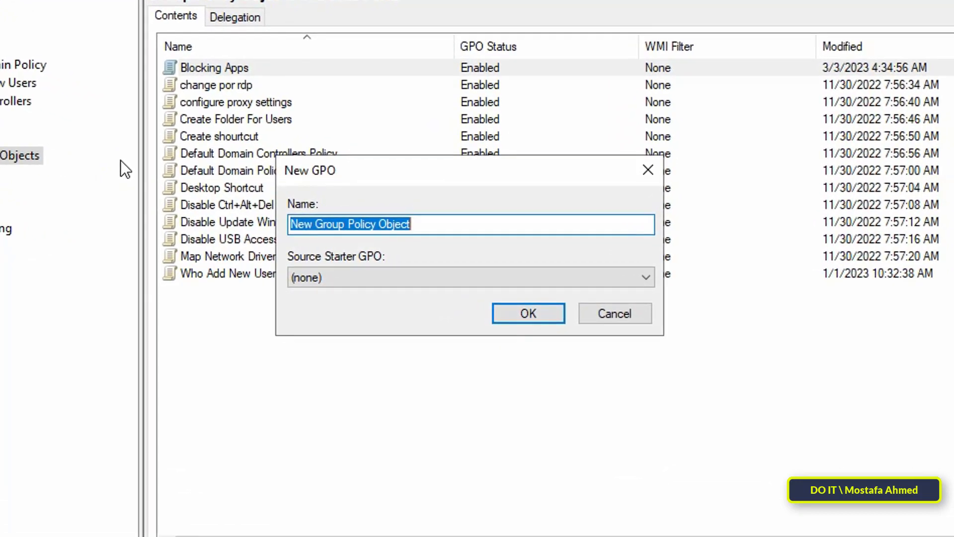
# Create a new GPO named 'Message For All Users'
pyautogui.write('M')
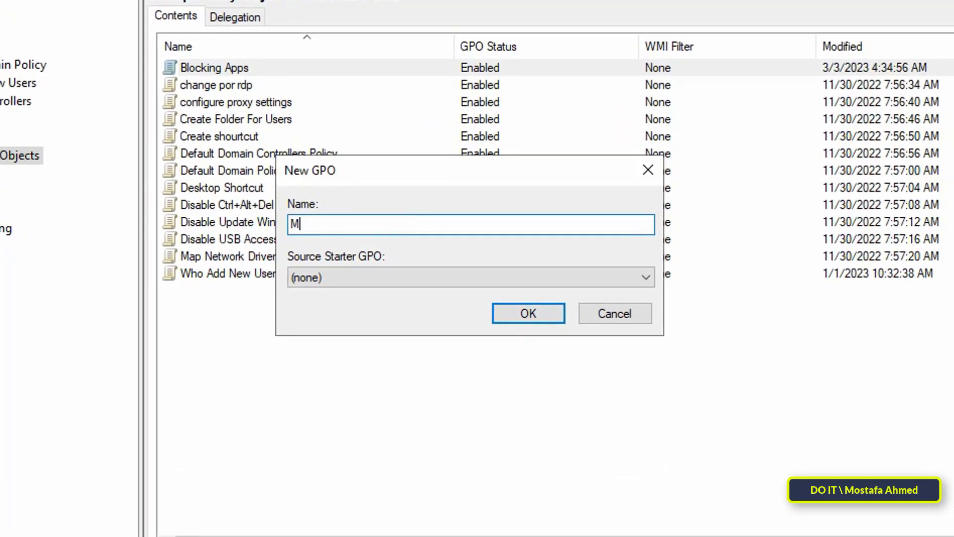
pyautogui.write('essage For')
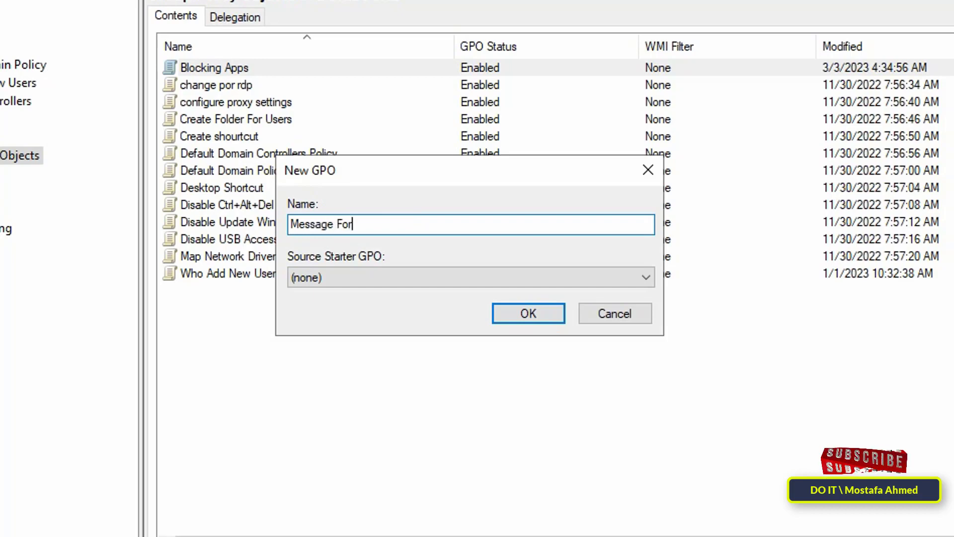
pyautogui.write('All Us')
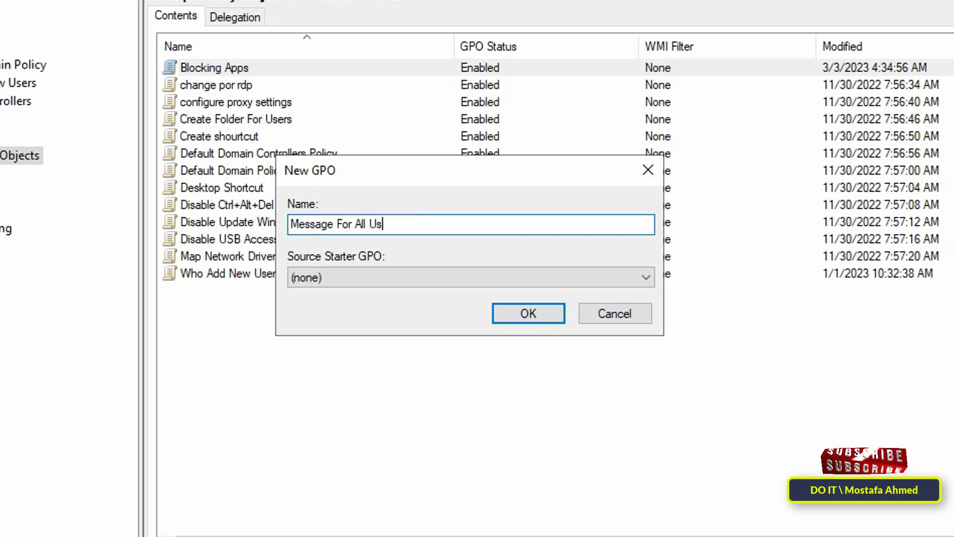
pyautogui.write('ers')
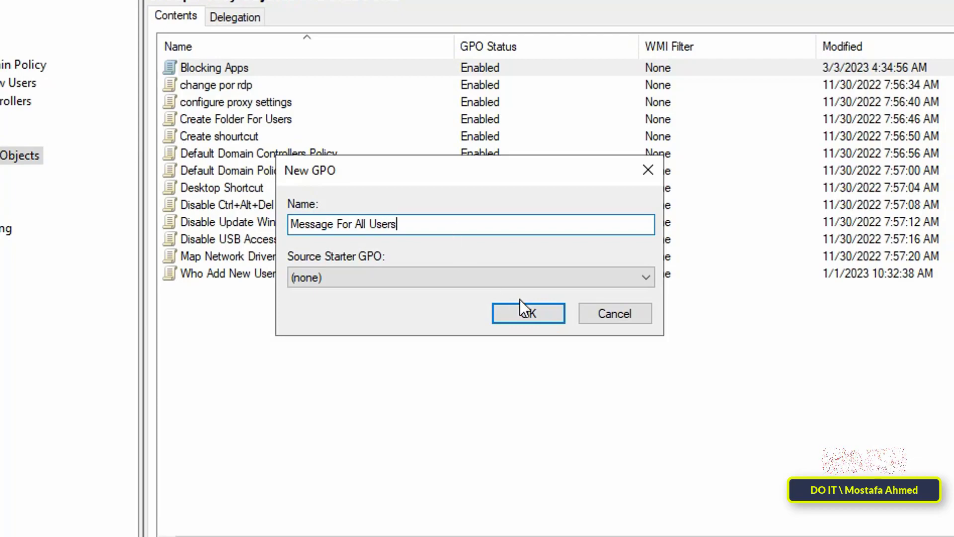
pyautogui.click(528, 312)
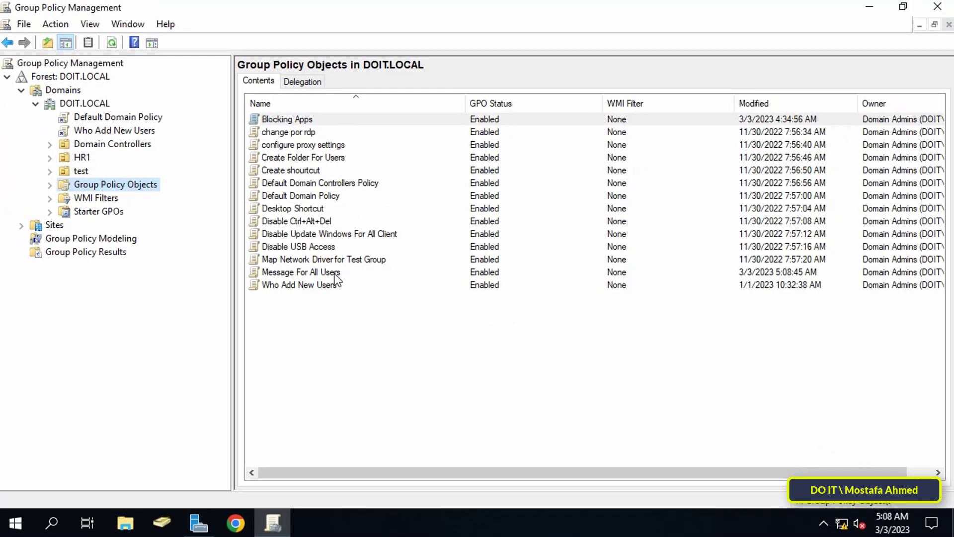
# Edit the Message For All Users GPO maximized, expanding Computer Configuration down to Security Settings
pyautogui.rightClick(300, 272)
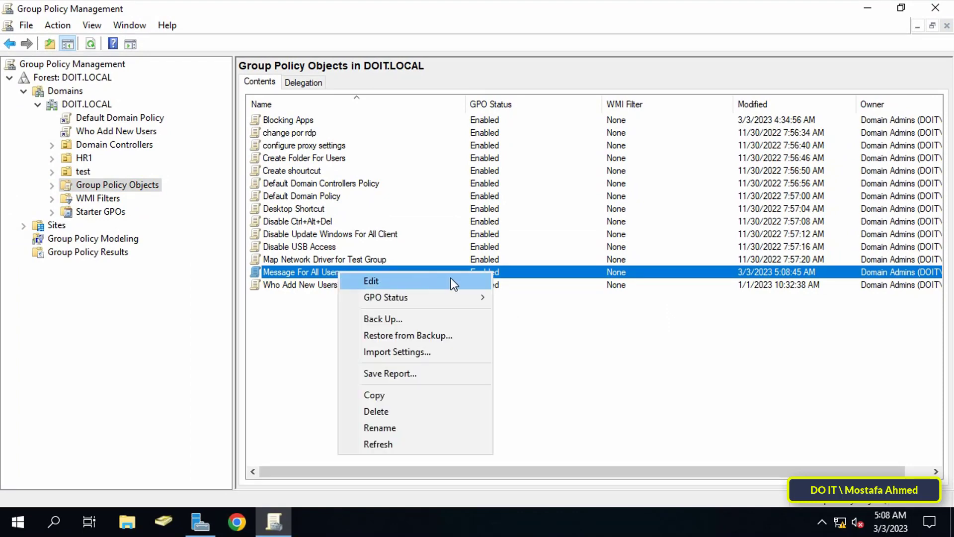
pyautogui.click(371, 280)
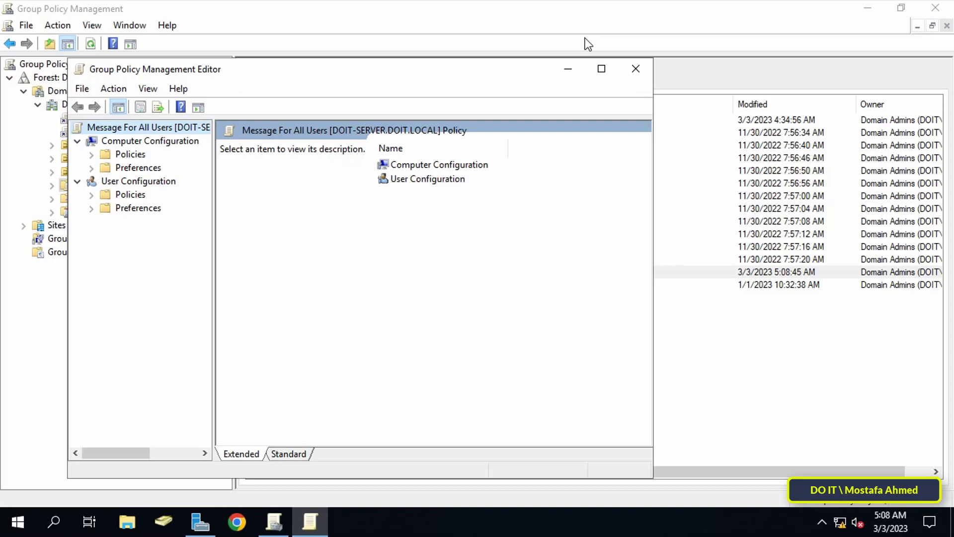
pyautogui.click(600, 68)
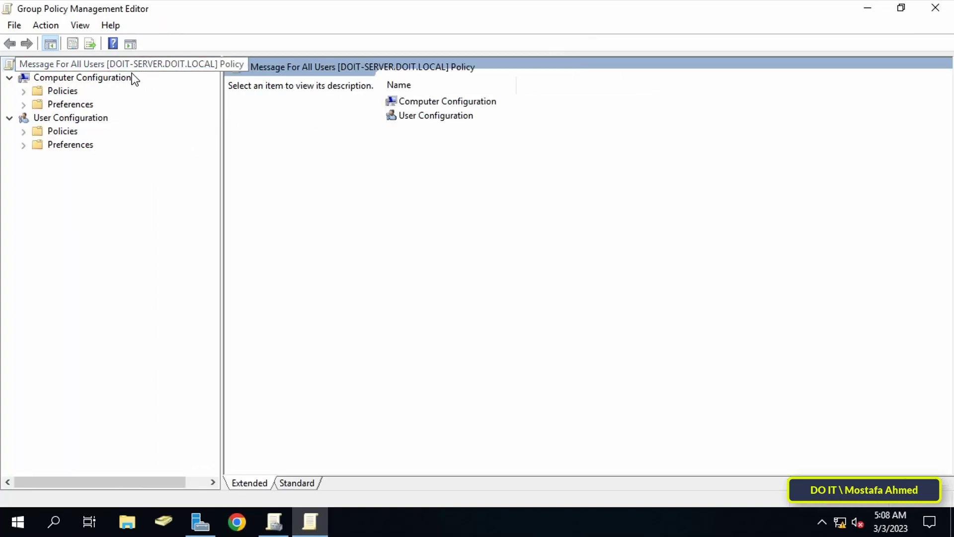
pyautogui.click(82, 77)
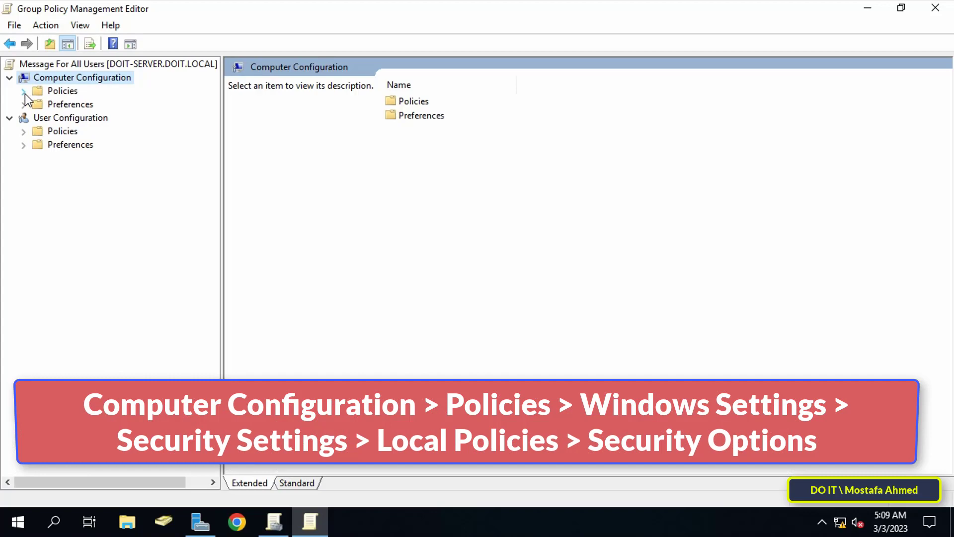
pyautogui.click(23, 90)
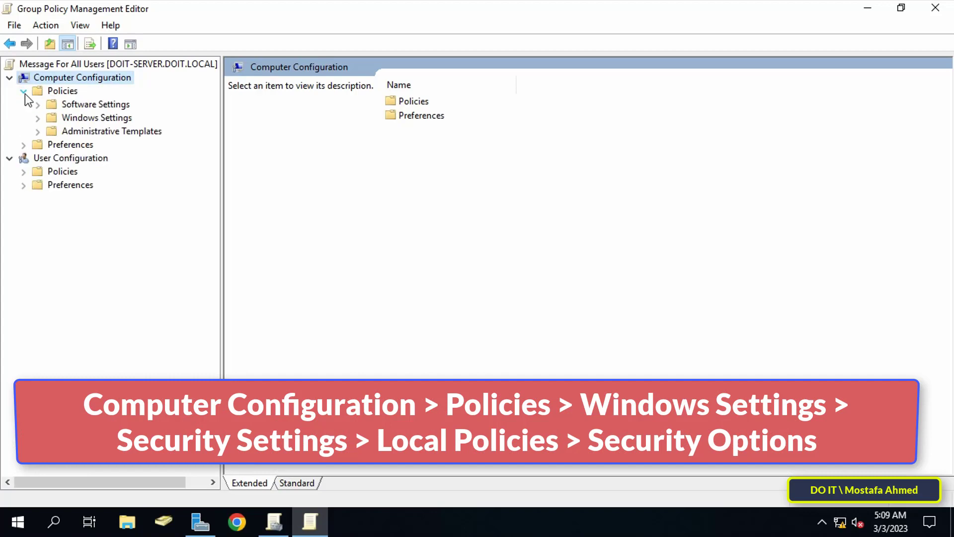
pyautogui.click(24, 91)
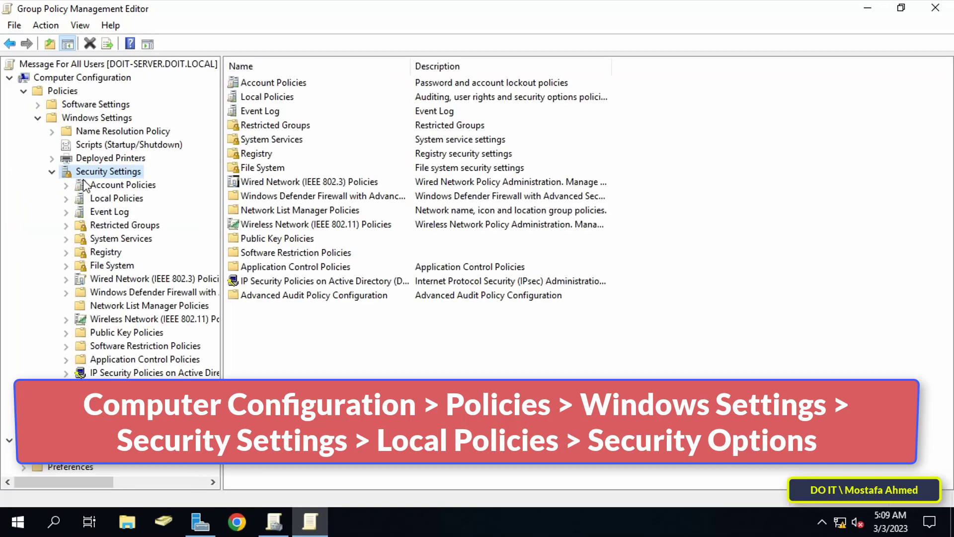
# Open Local Policies > Security Options and select 'Interactive logon: Message text for users attempting to log on'
pyautogui.click(137, 238)
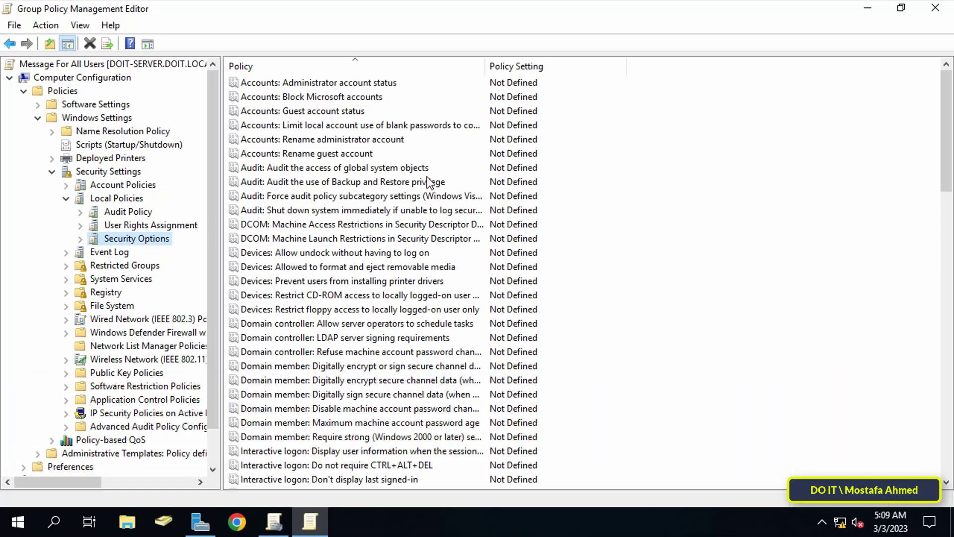
pyautogui.scroll(-3)
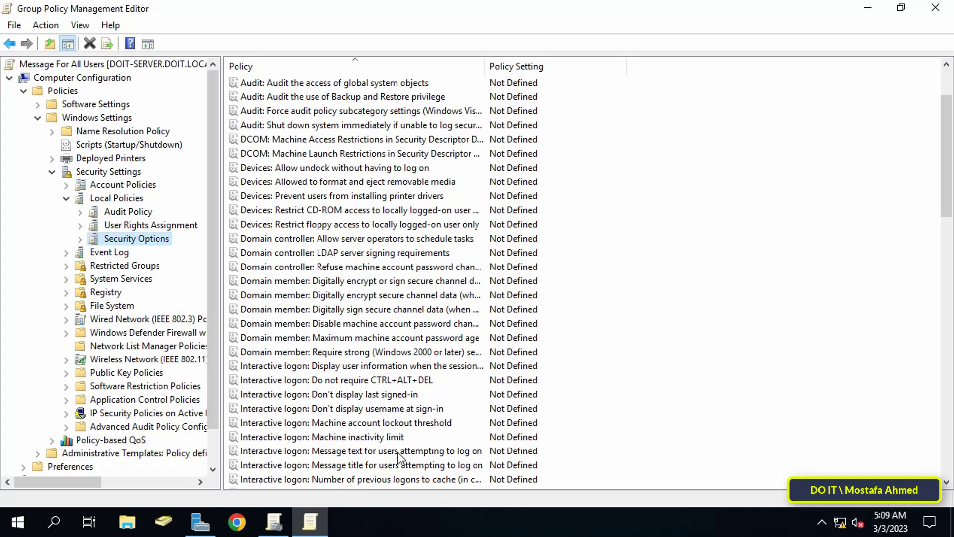
pyautogui.click(361, 450)
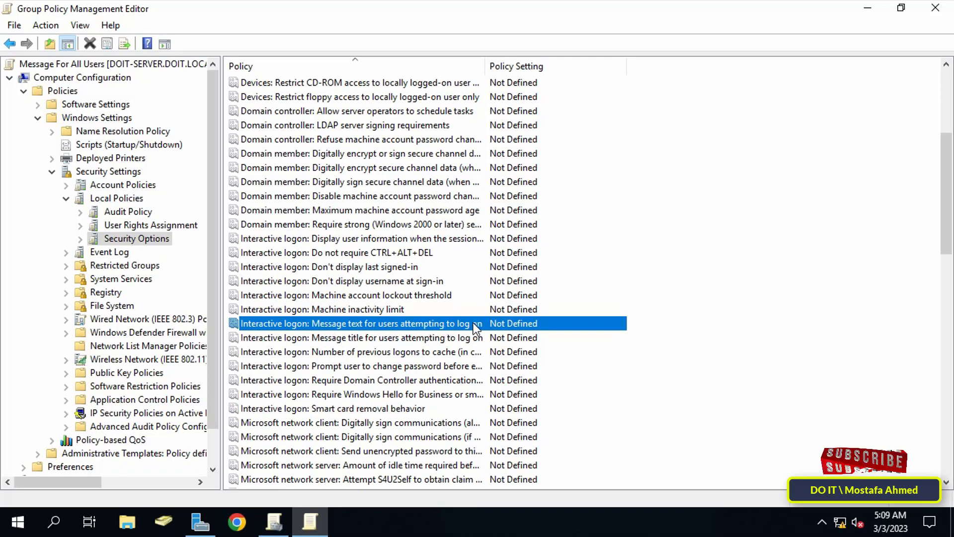
# Define the logon message text as 'The System Will be Suspended Tomorrow Foe Two Hours'
pyautogui.doubleClick(359, 323)
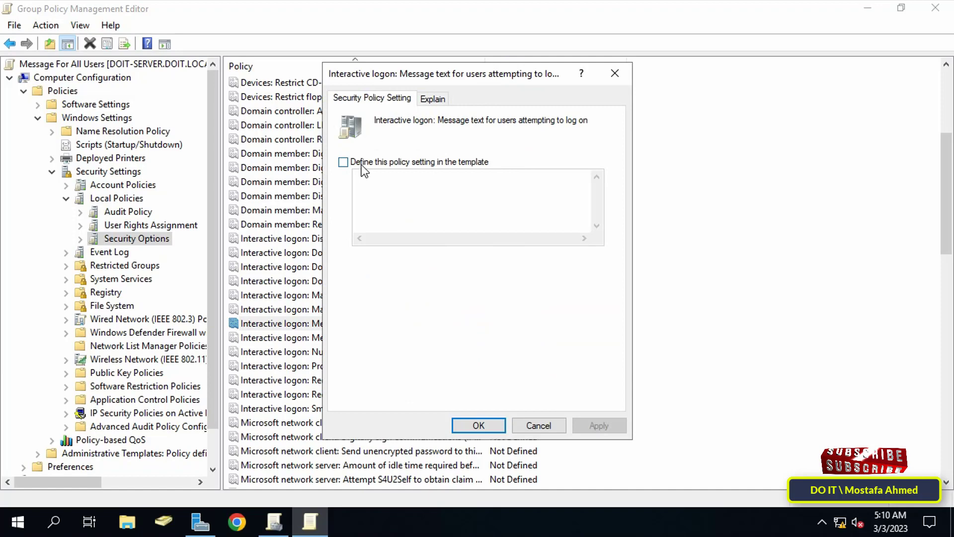
pyautogui.click(343, 162)
pyautogui.write('The')
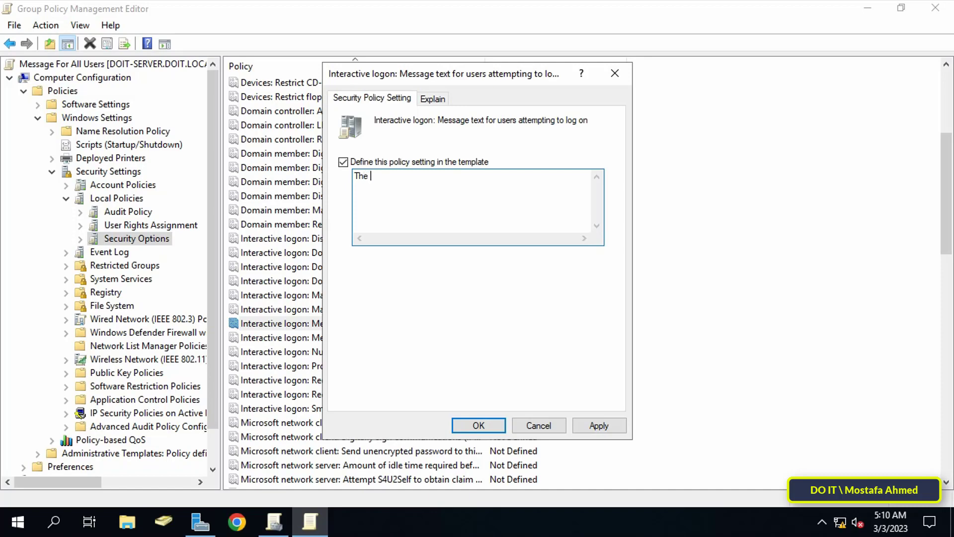
pyautogui.write('Syatem Will be')
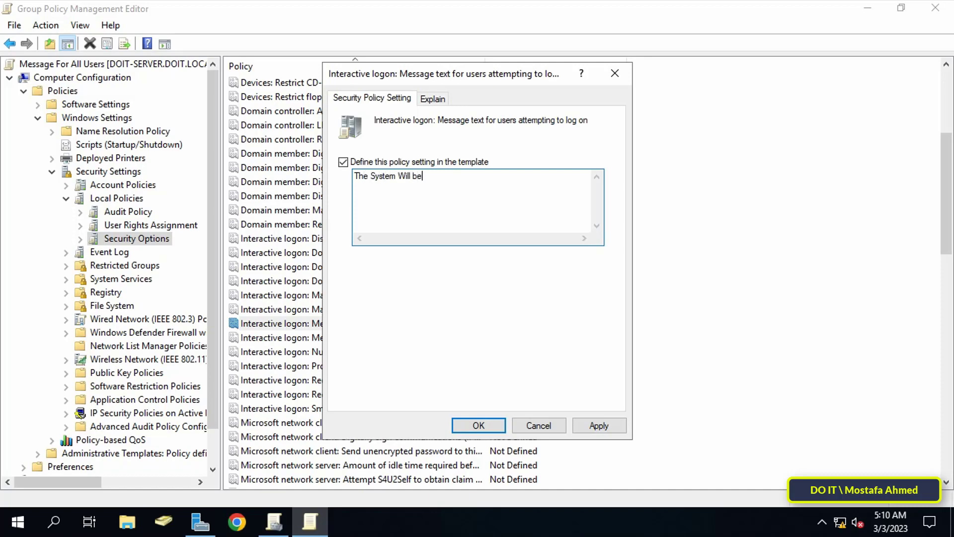
pyautogui.write('Suspended Tomorrow Foe A')
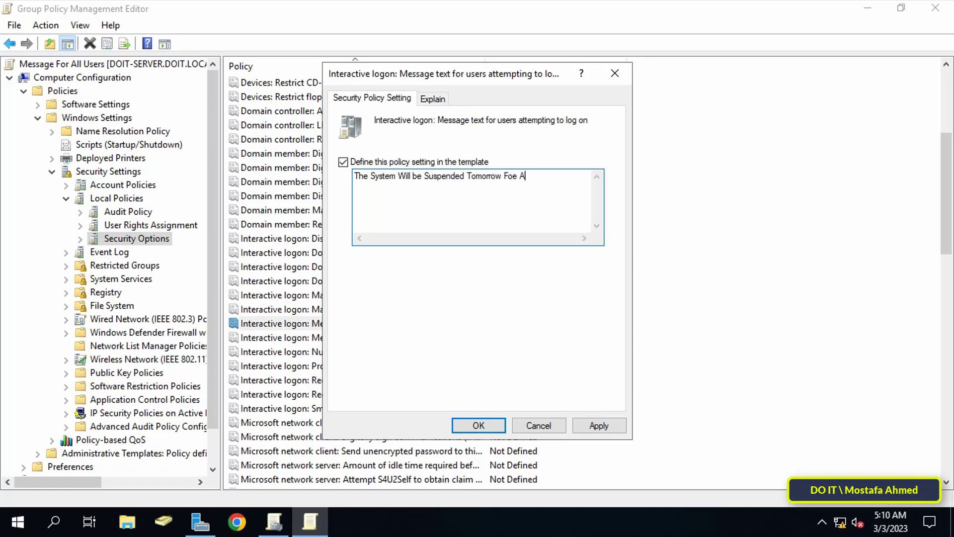
pyautogui.write('Two Hours')
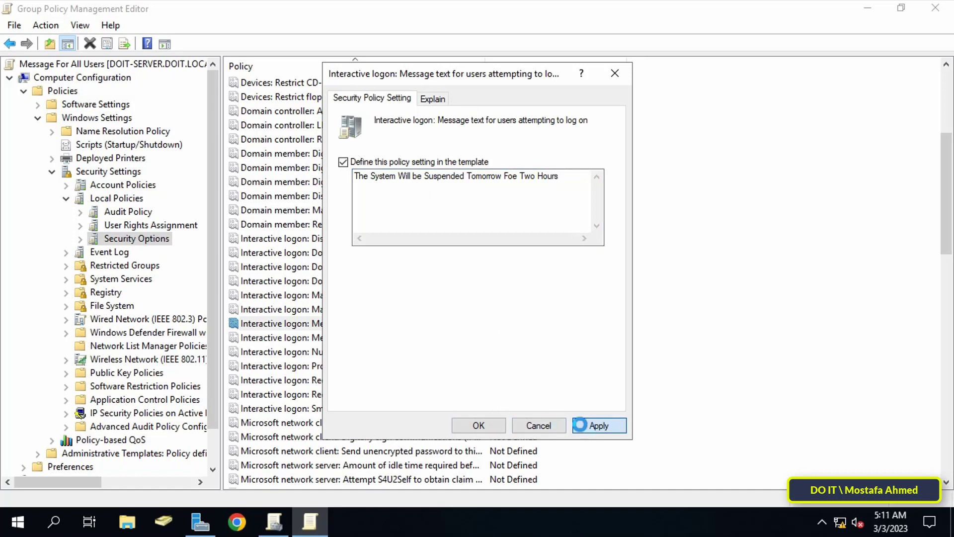
pyautogui.click(598, 425)
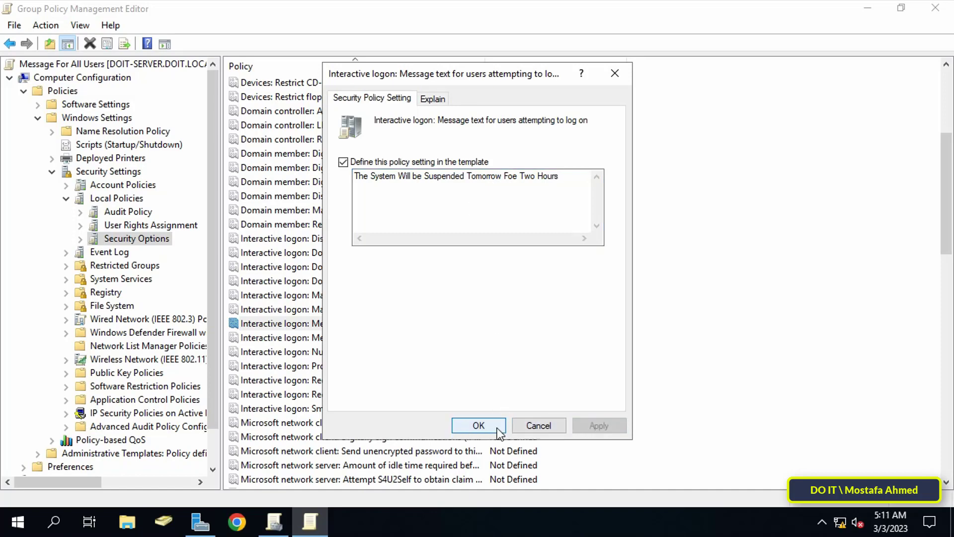
pyautogui.click(478, 425)
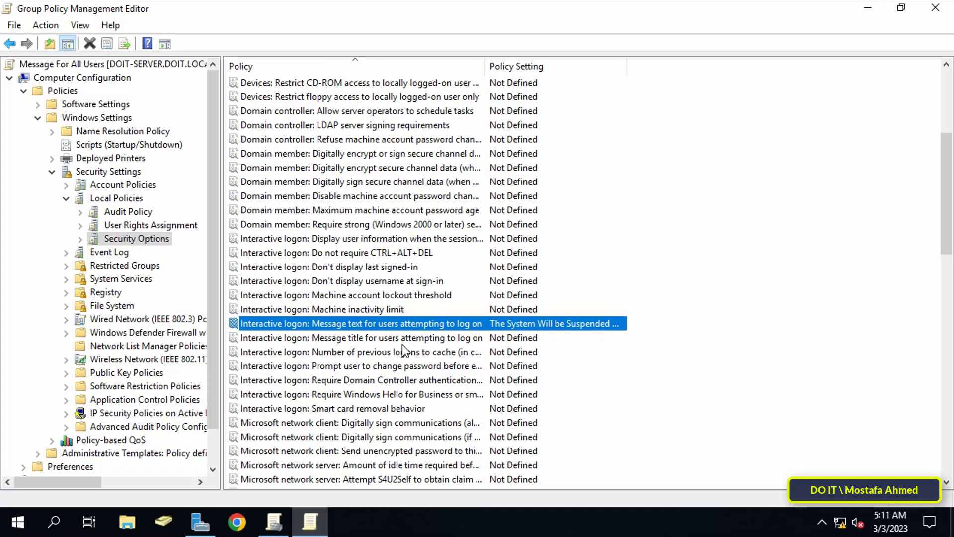
# Define 'Interactive logon: Message title for users attempting to log on' with a warning title
pyautogui.click(359, 337)
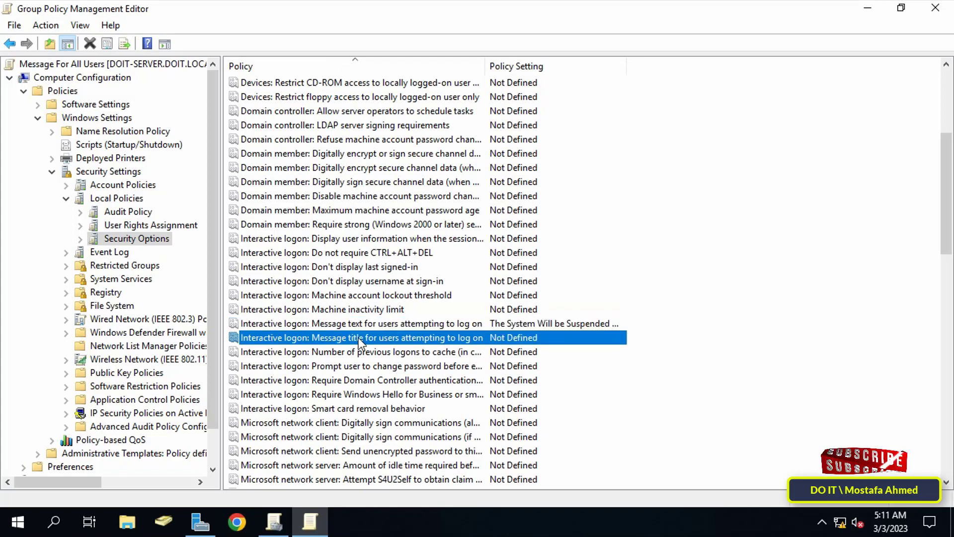
pyautogui.moveTo(435, 342)
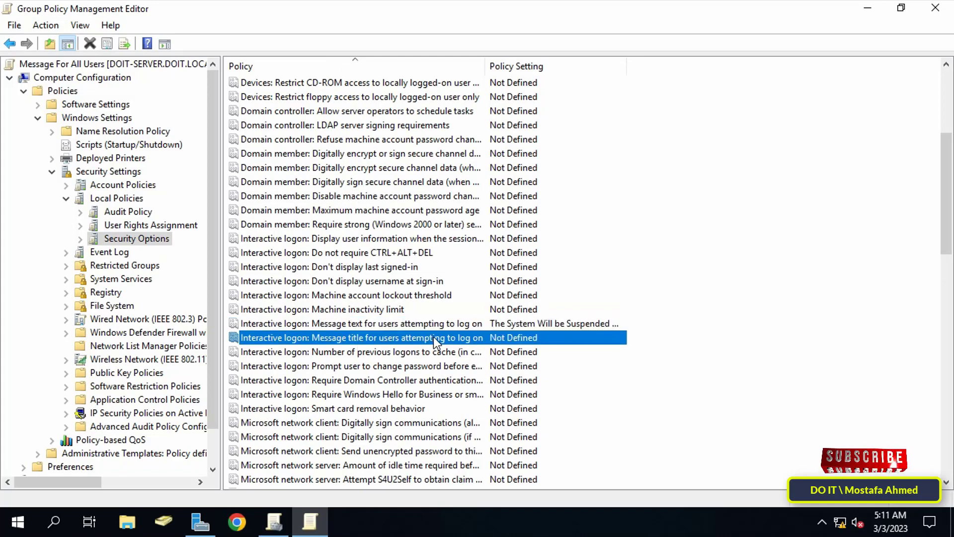
pyautogui.doubleClick(360, 337)
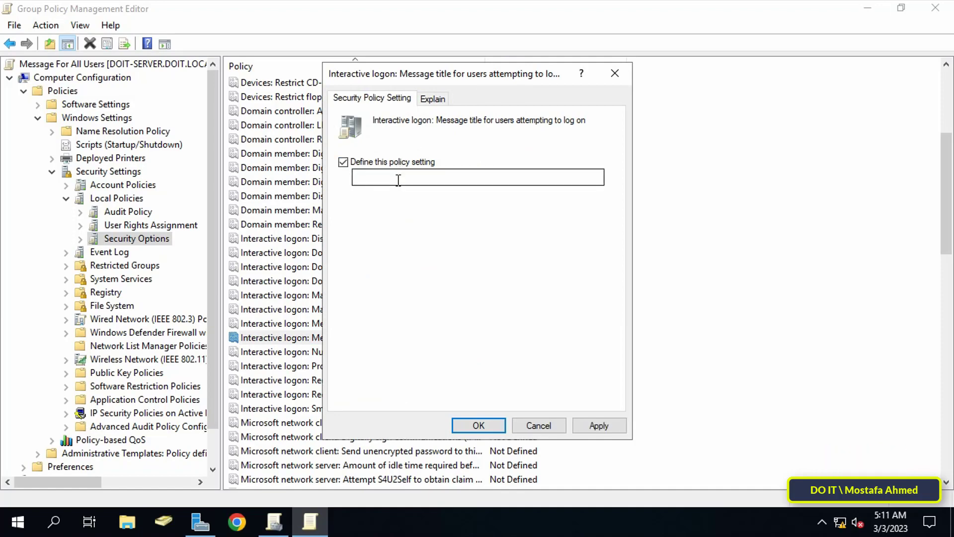
pyautogui.click(477, 177)
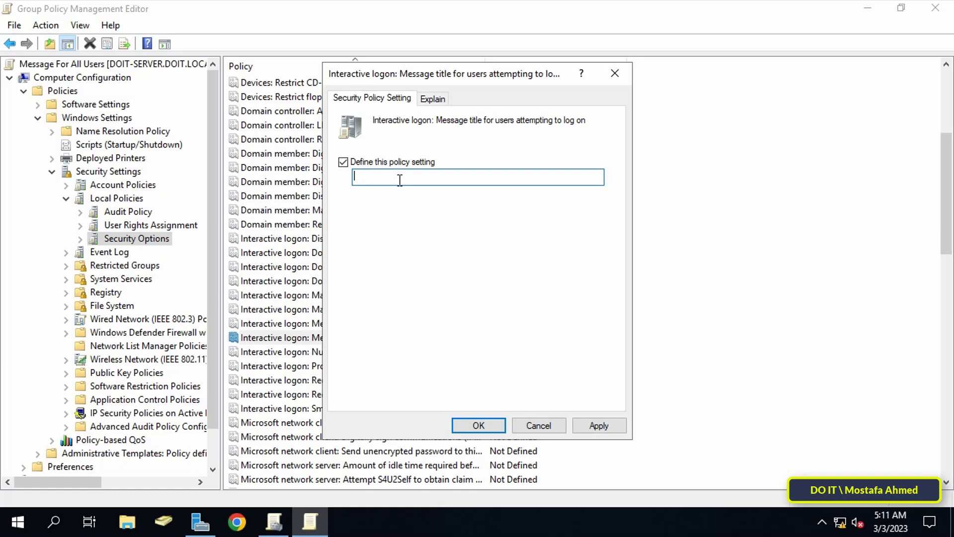
pyautogui.write('Warning Me')
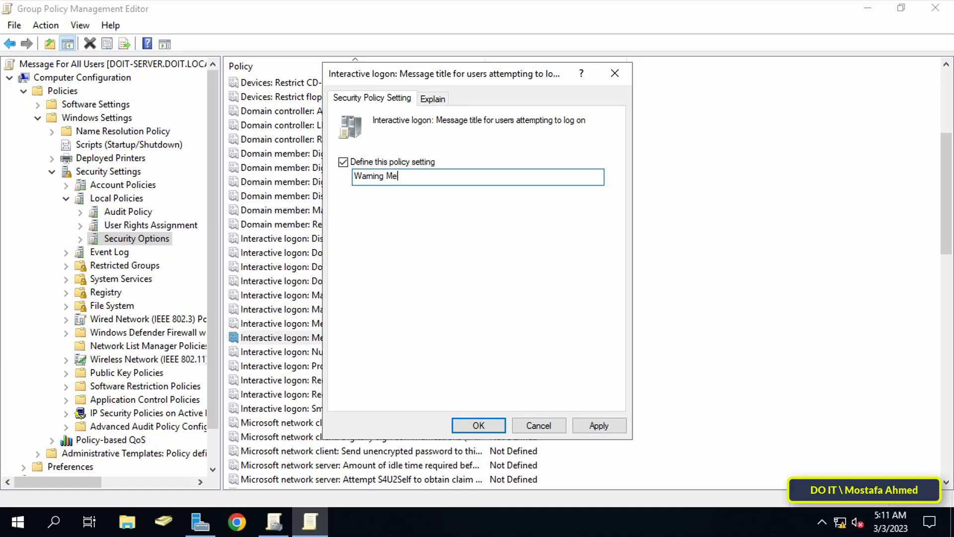
pyautogui.click(598, 425)
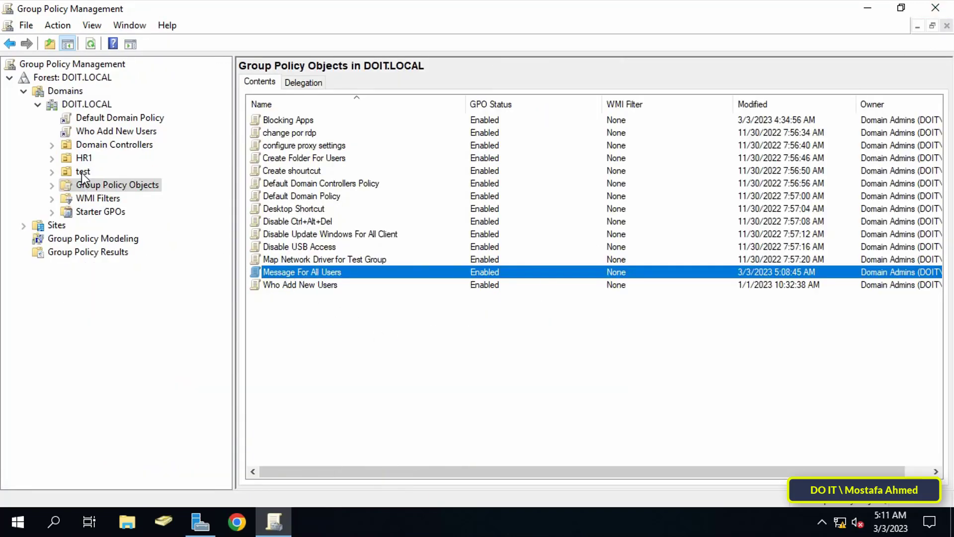
# Link the existing Message For All Users GPO to the test OU
pyautogui.rightClick(82, 171)
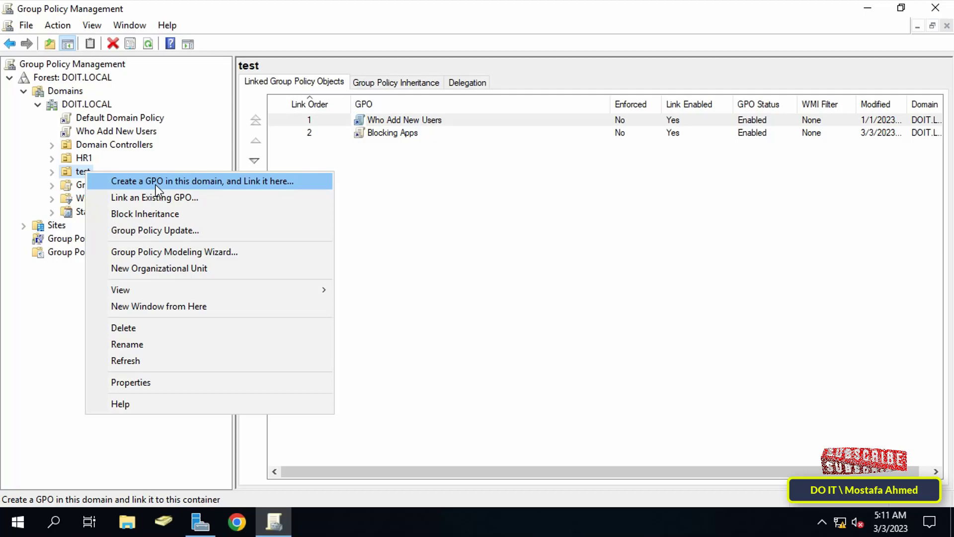
pyautogui.click(154, 197)
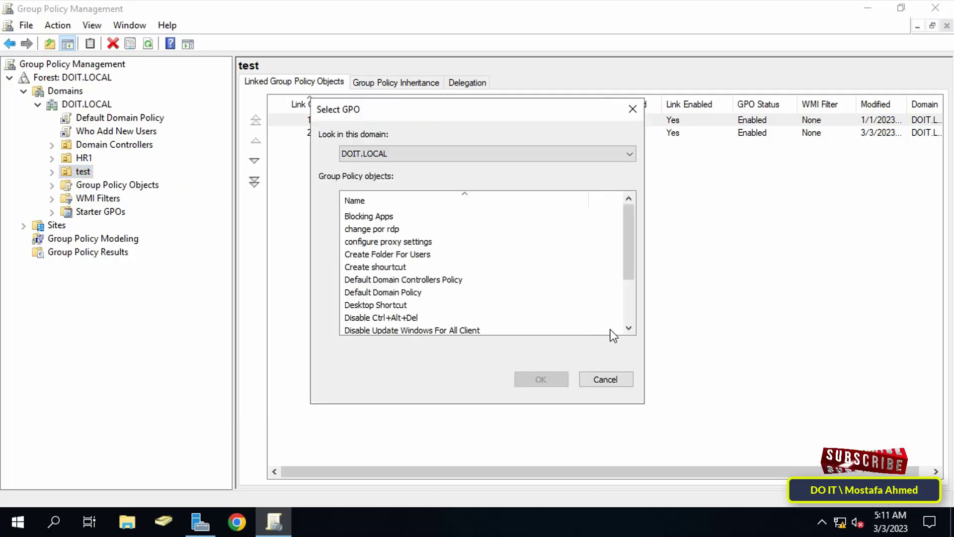
pyautogui.scroll(-3)
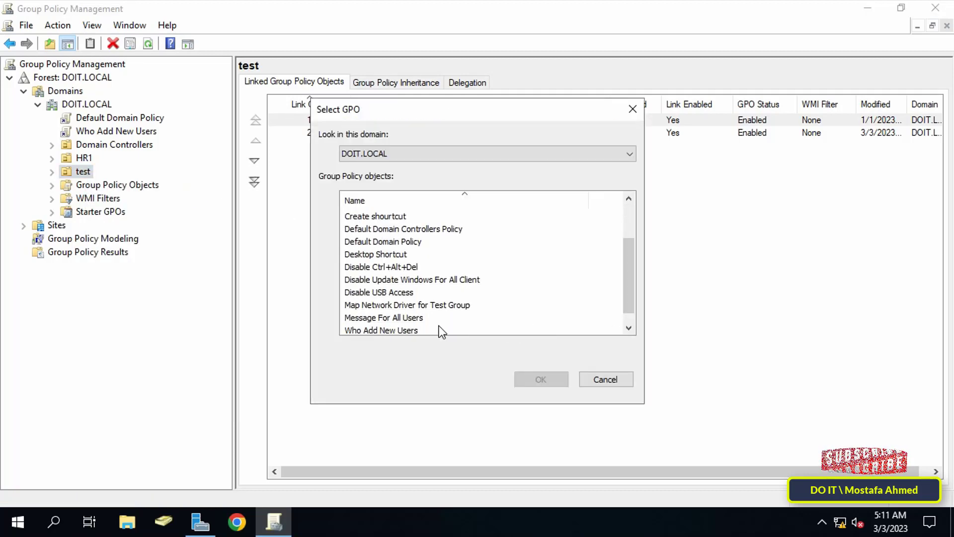
pyautogui.click(383, 317)
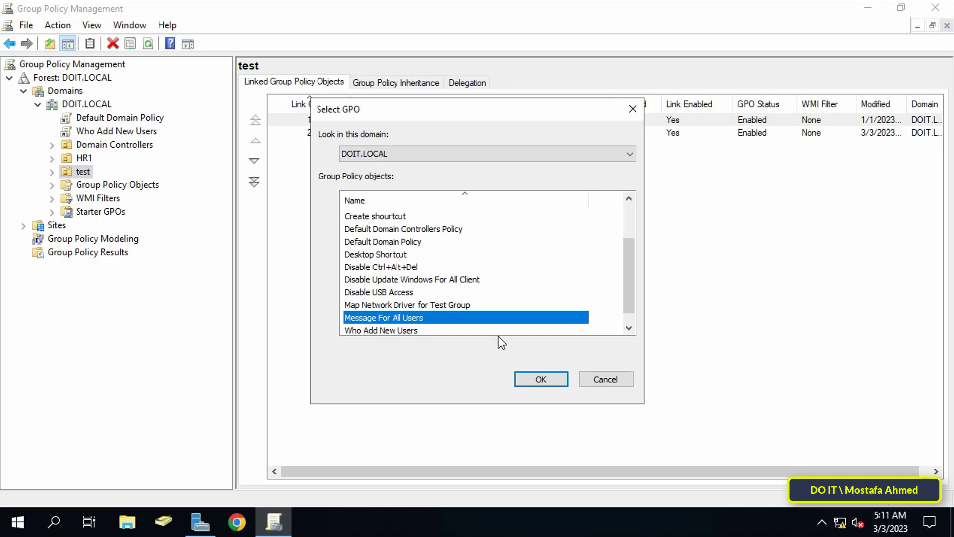
pyautogui.click(540, 378)
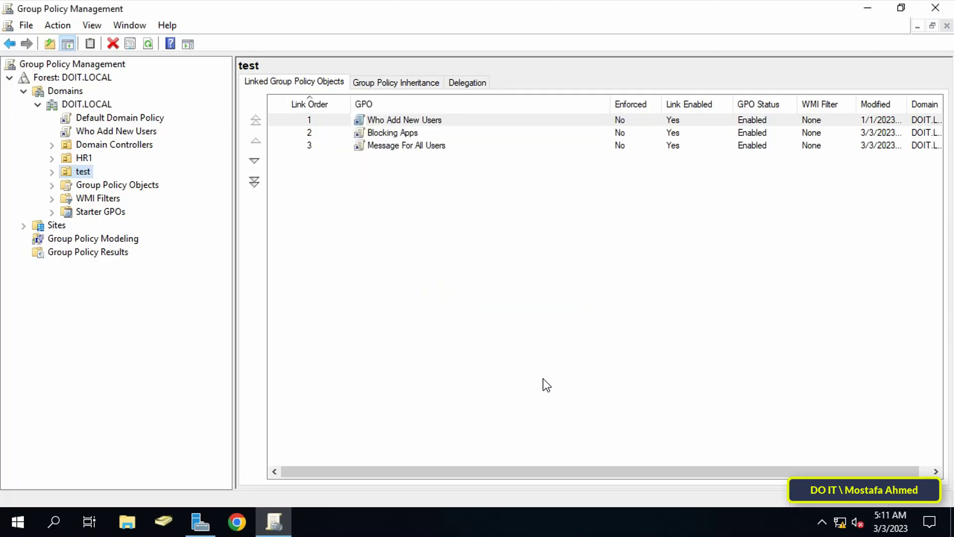
pyautogui.moveTo(176, 253)
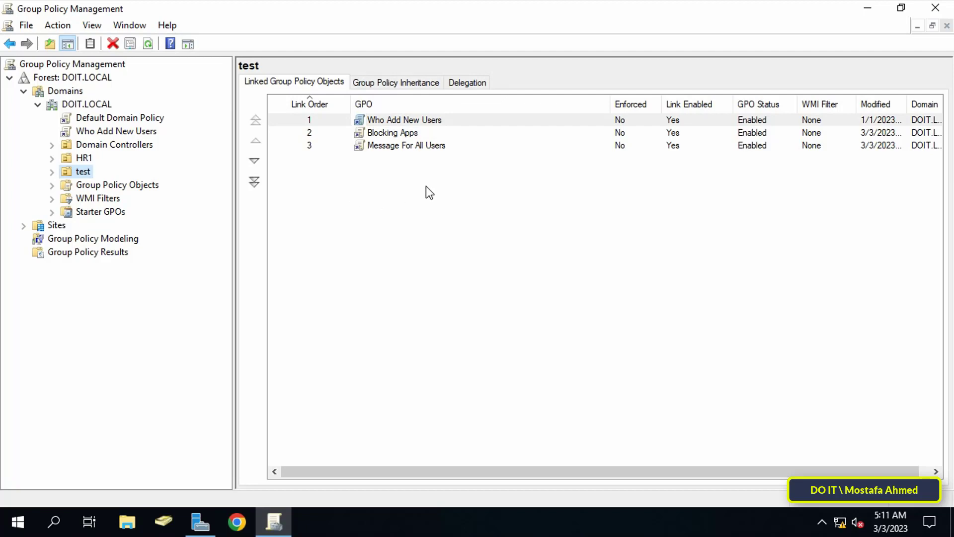
pyautogui.moveTo(422, 195)
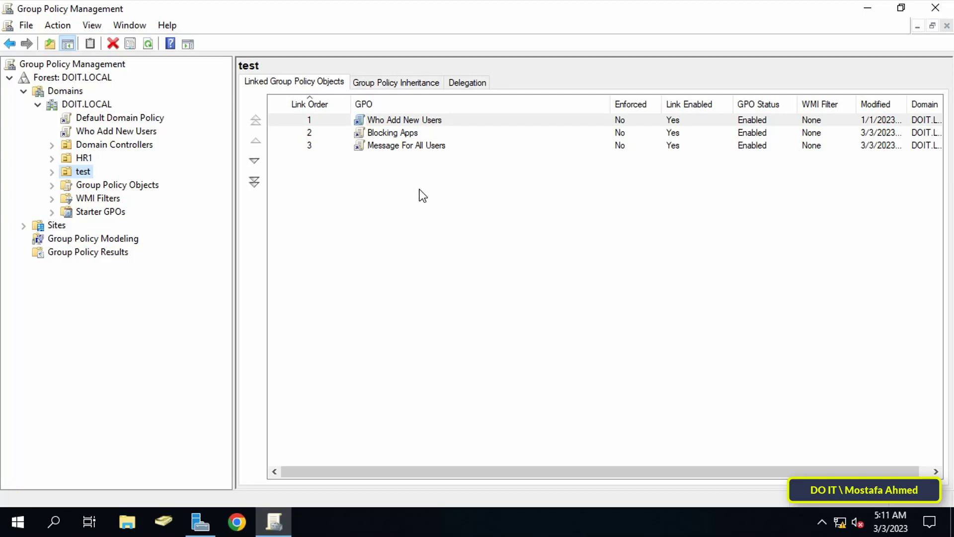